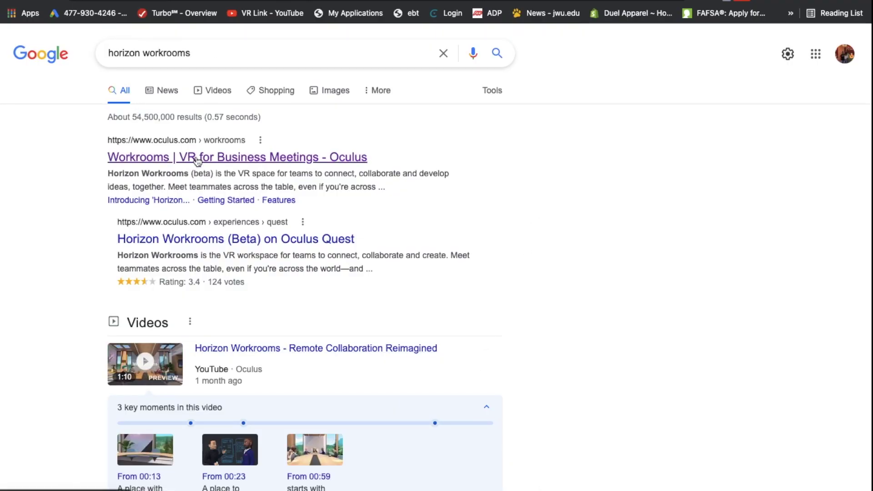
# Open the Horizon Workrooms web app and log in under the VR LINK team
pyautogui.click(237, 157)
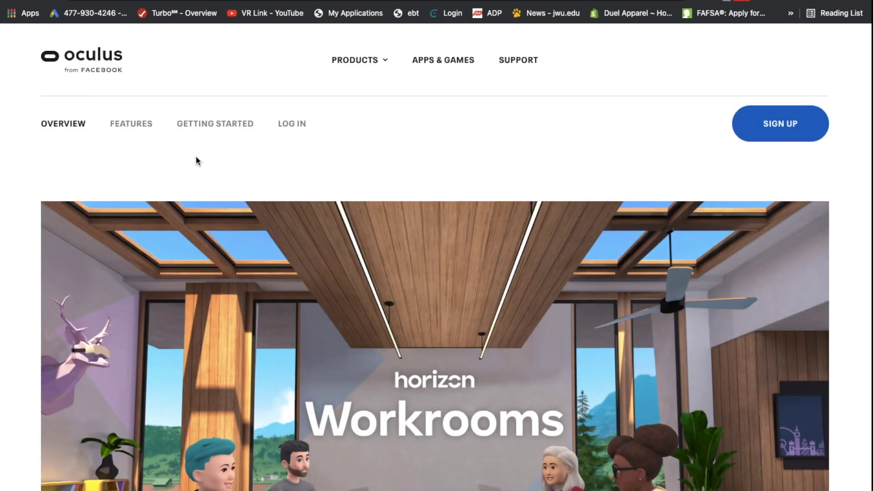
pyautogui.scroll(-3)
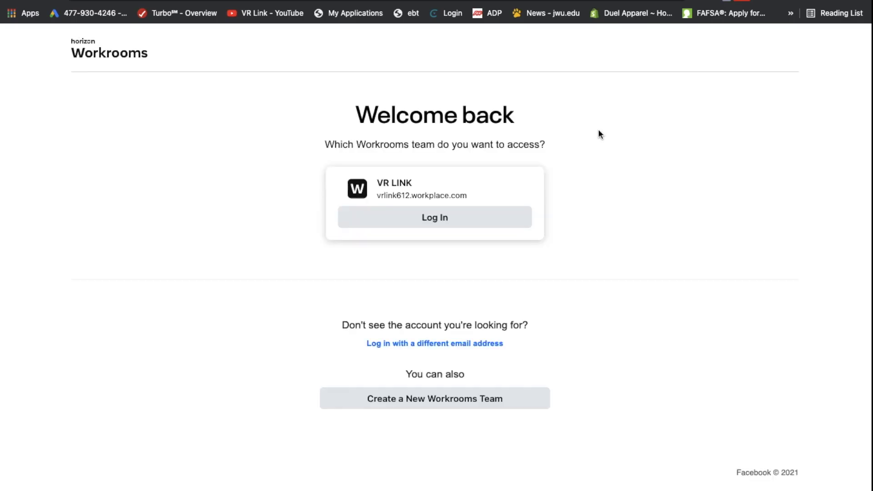
pyautogui.moveTo(540, 136)
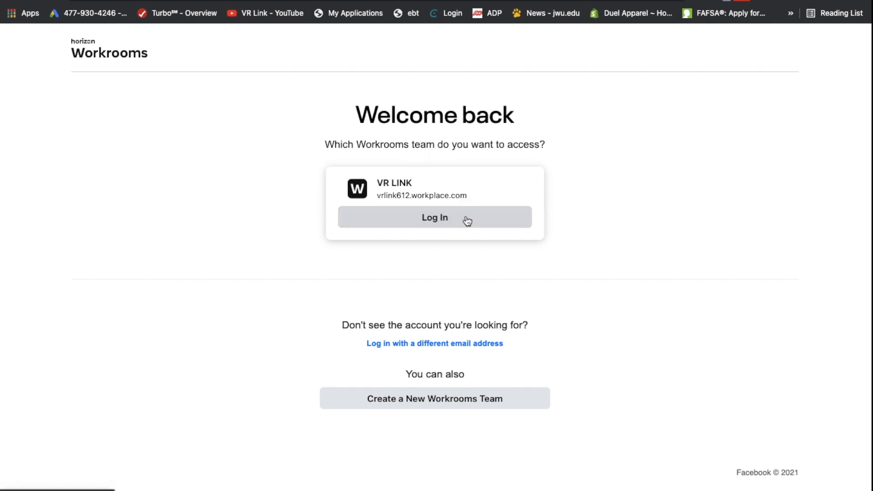
pyautogui.click(434, 218)
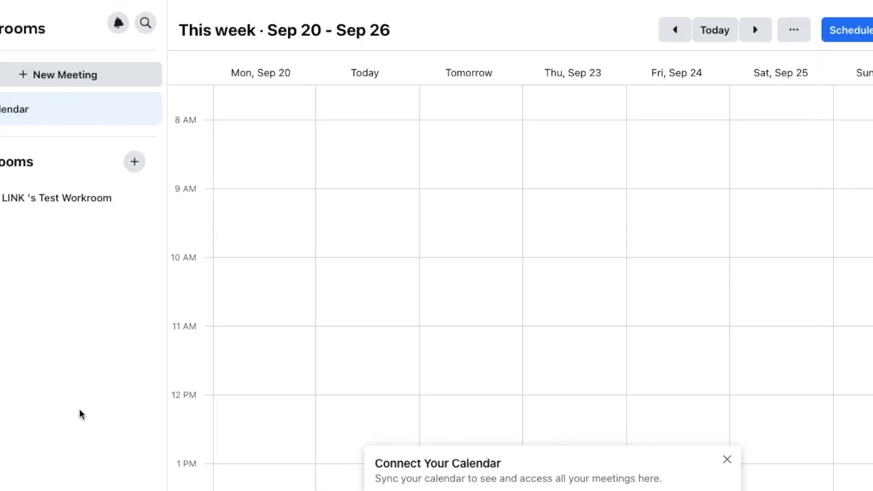
pyautogui.moveTo(86, 410)
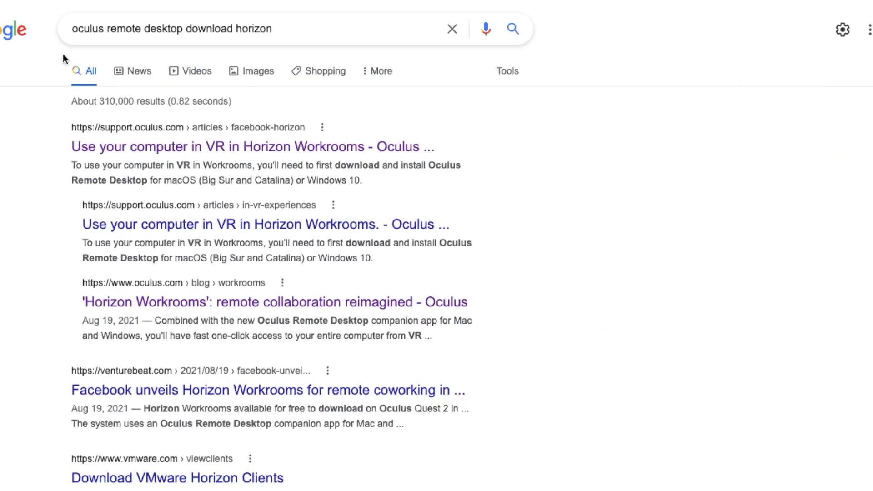
pyautogui.moveTo(216, 177)
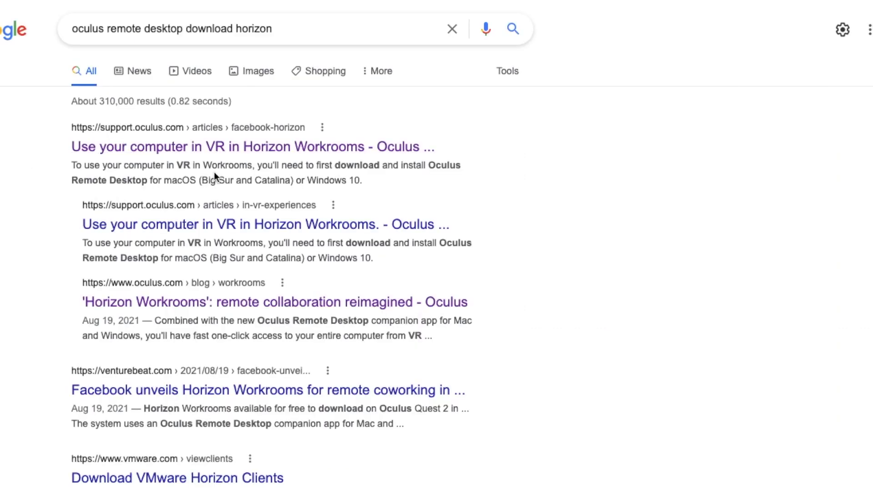
# Open the Oculus support article on using your computer in VR and scroll to the download links
pyautogui.click(252, 146)
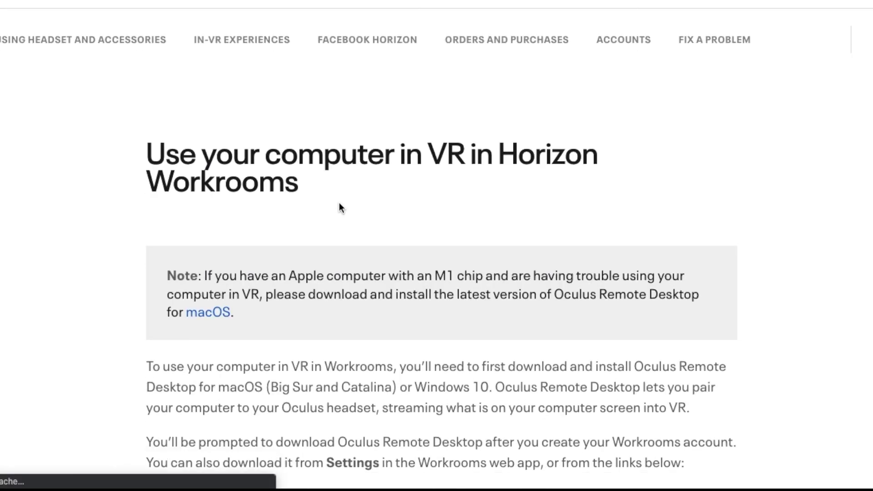
pyautogui.scroll(-3)
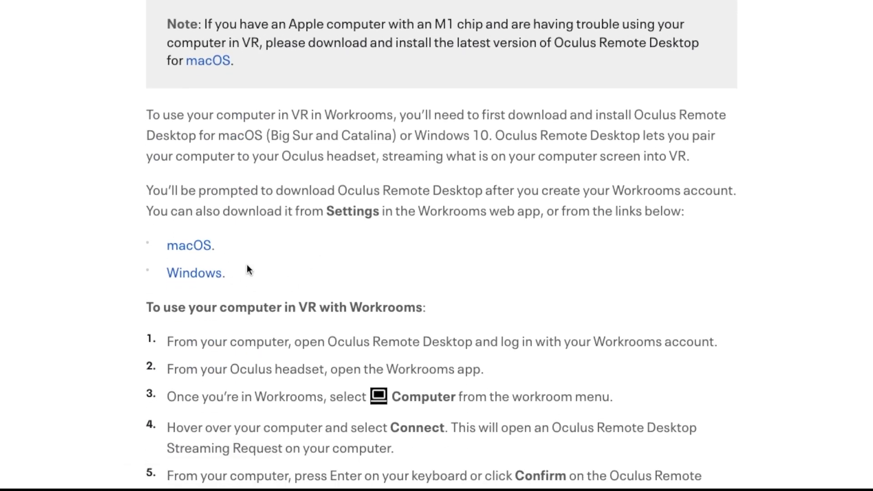
pyautogui.scroll(-3)
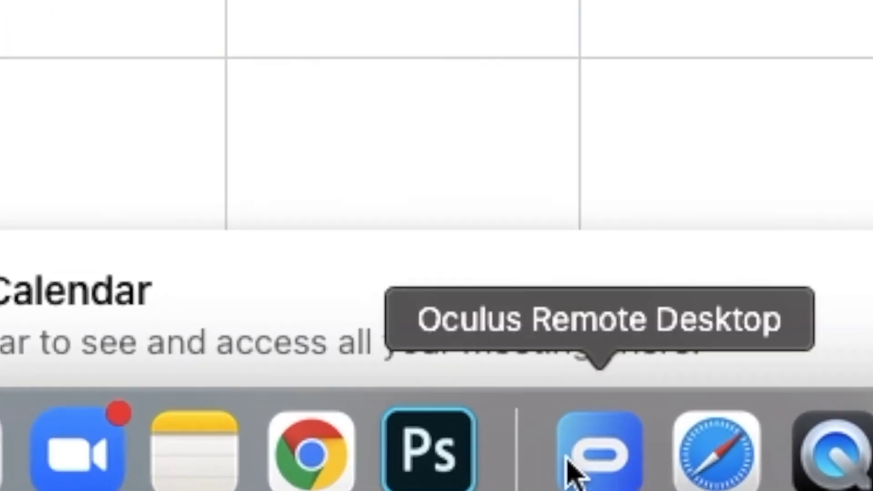
# Launch Oculus Remote Desktop from the Dock and approve the headset's streaming request
pyautogui.click(585, 452)
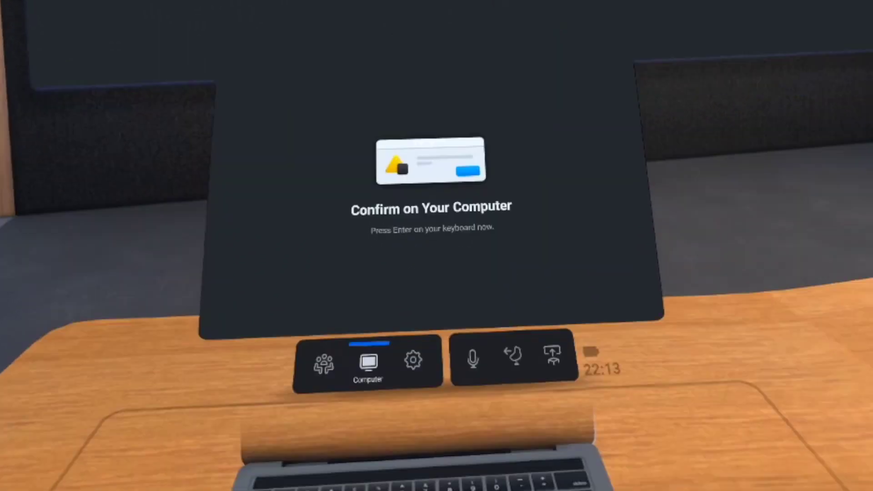
pyautogui.press('enter')
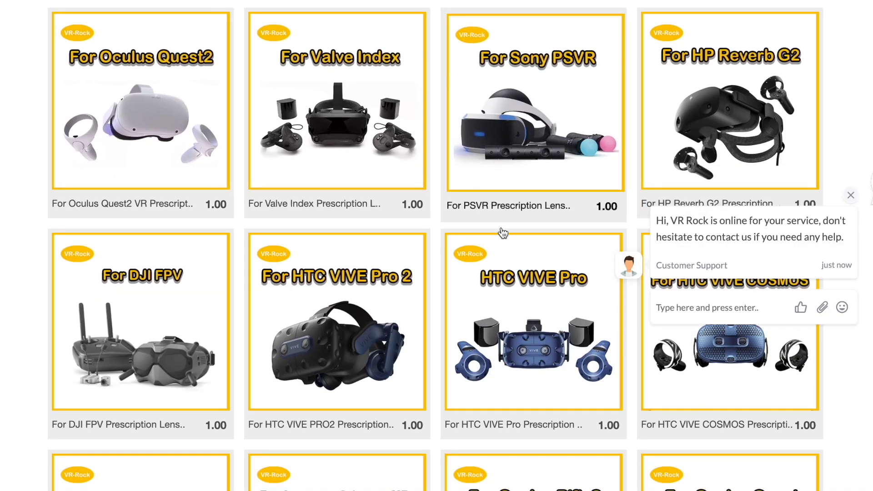
# Open the VR-Rock For Oculus Quest2 prescription lens page ($51) and browse it
pyautogui.scroll(-3)
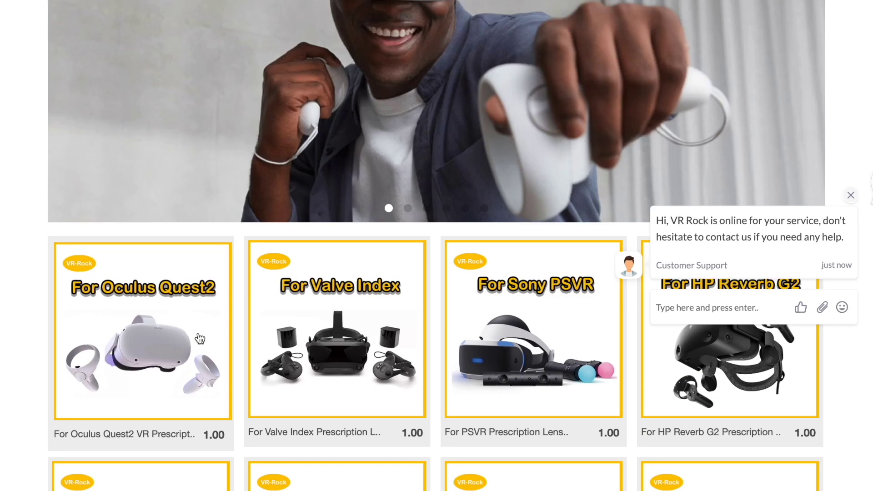
pyautogui.click(141, 330)
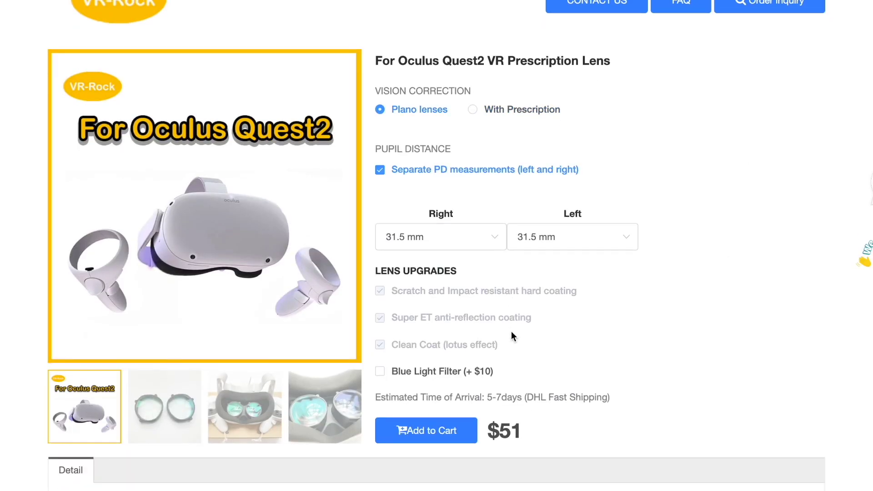
pyautogui.scroll(-3)
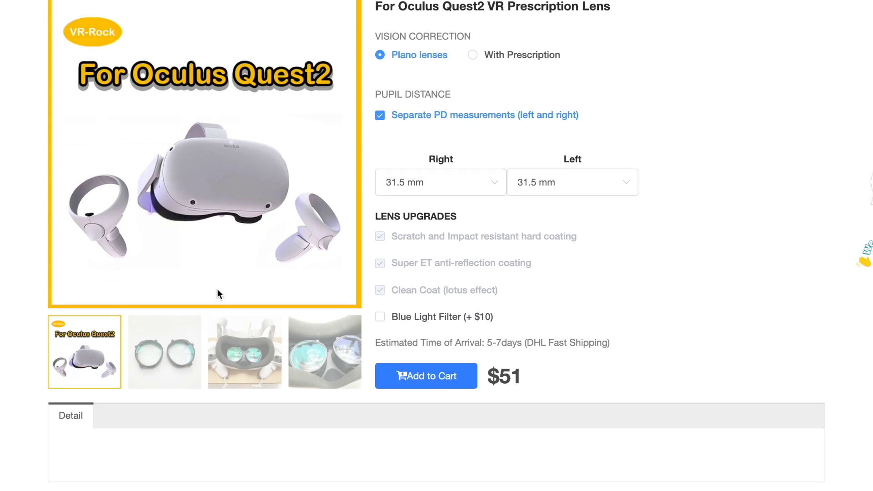
pyautogui.click(472, 60)
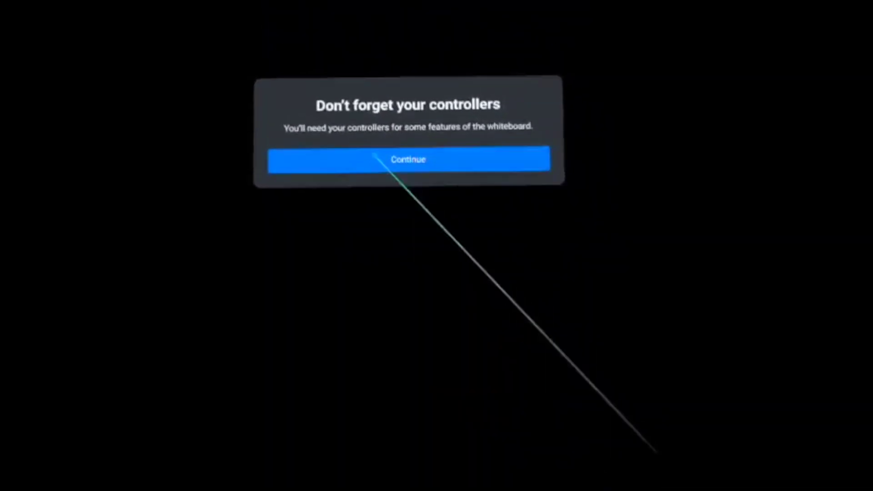
# Acknowledge the controller and safe-area notices, drag the whiteboard into place, and confirm its position
pyautogui.click(408, 160)
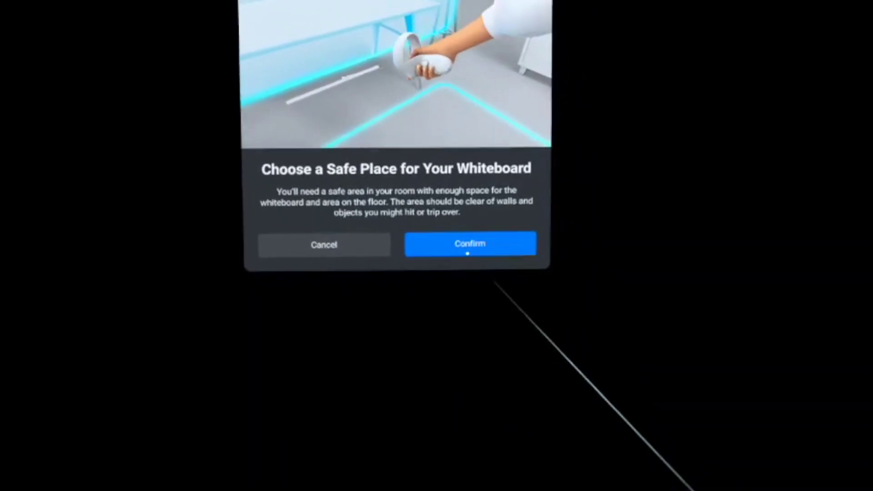
pyautogui.click(470, 244)
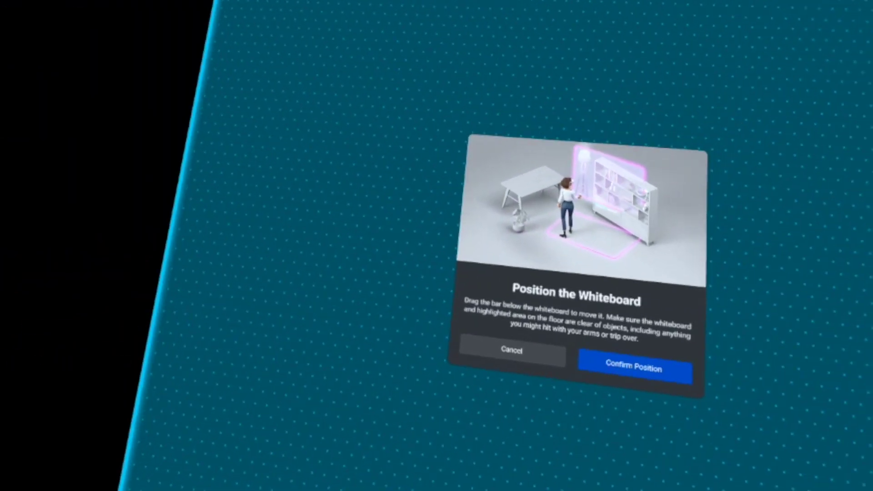
pyautogui.click(633, 368)
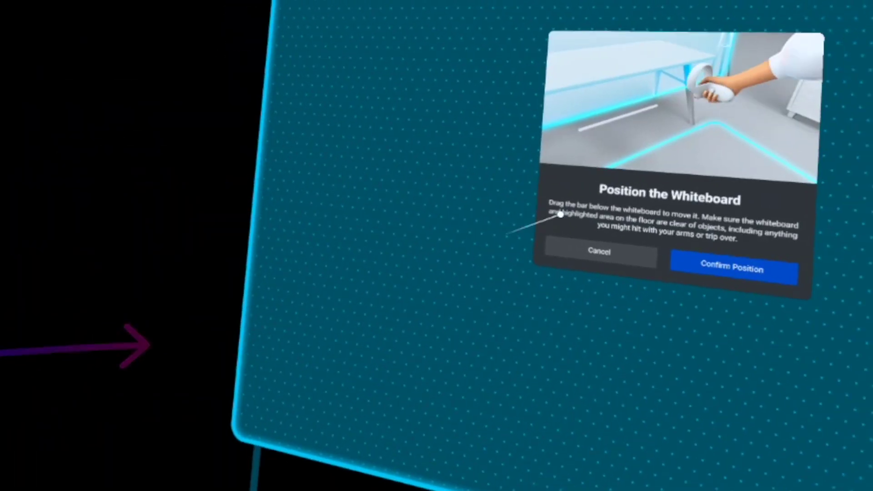
pyautogui.click(733, 270)
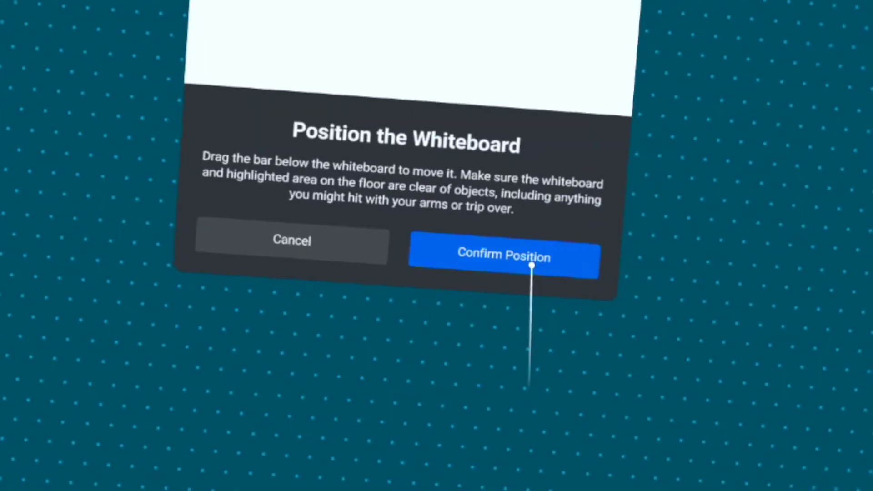
pyautogui.click(503, 259)
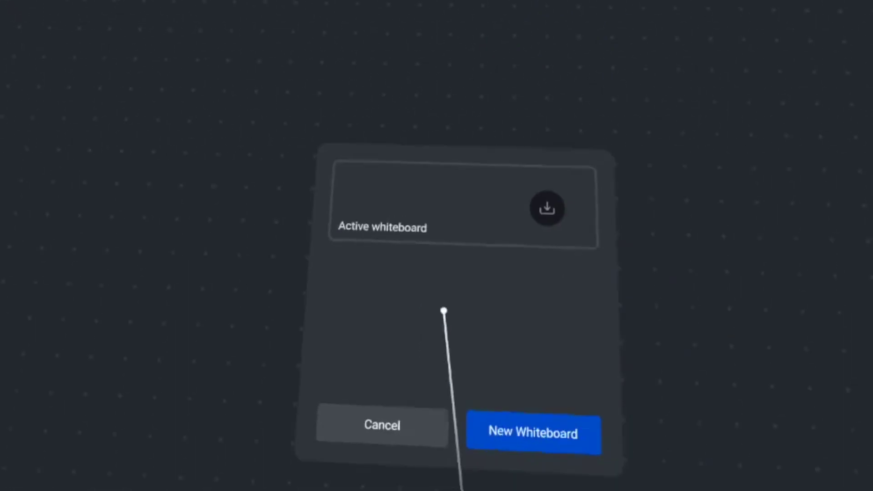
# Choose New Whiteboard to get the desk whiteboard setup prompt
pyautogui.click(533, 434)
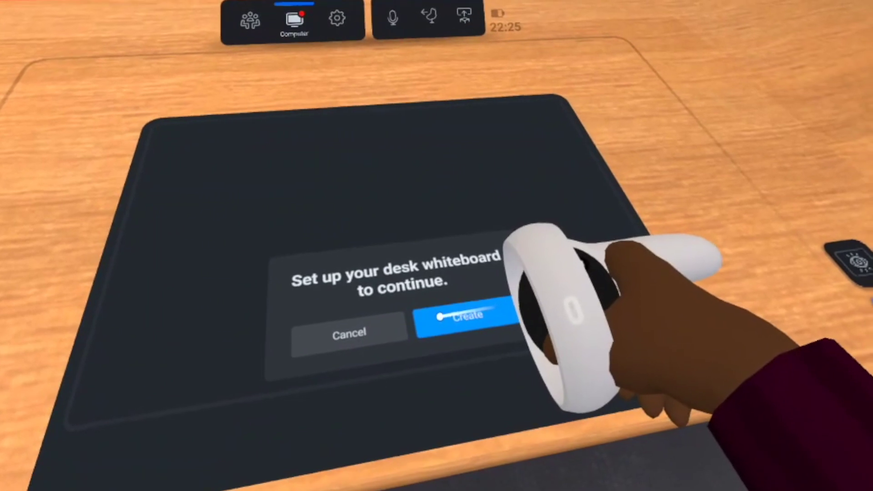
# Click Create on the desk whiteboard prompt
pyautogui.click(464, 313)
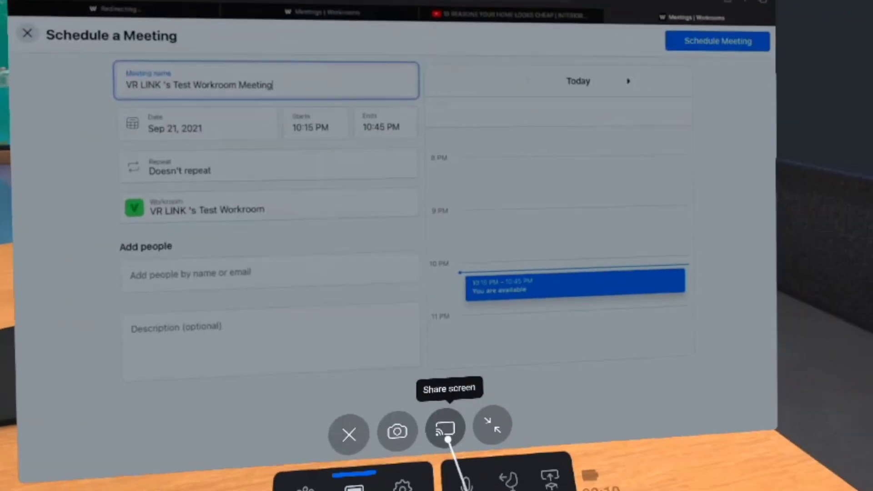
# Open Settings from the dock to show the VR LINK Account page
pyautogui.click(446, 427)
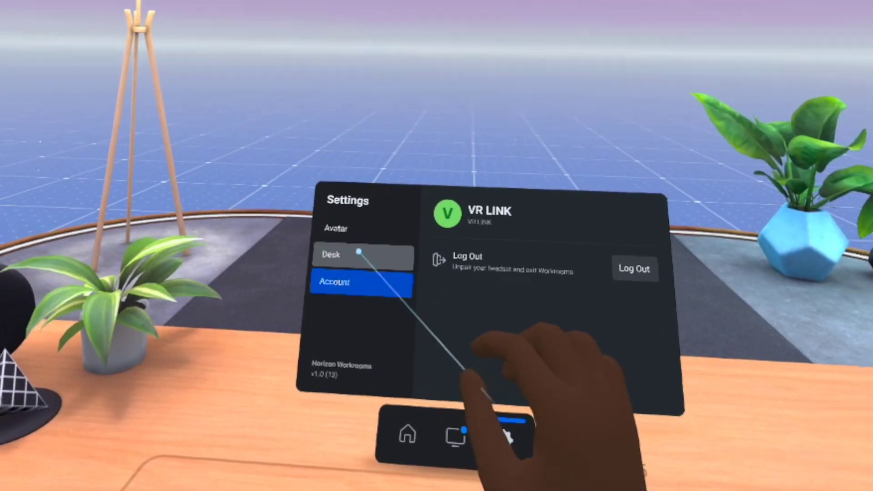
# Set the tracked keyboard to a 13-inch Apple MacBook Pro in Desk settings
pyautogui.click(330, 254)
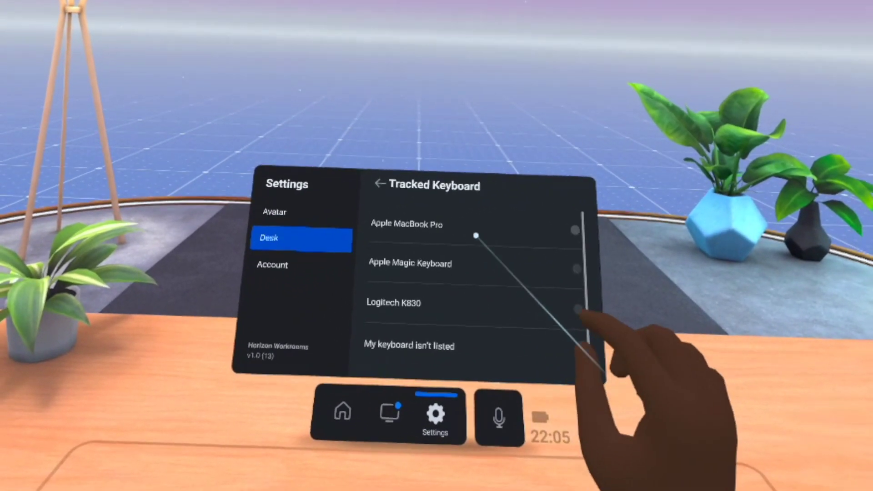
pyautogui.click(407, 224)
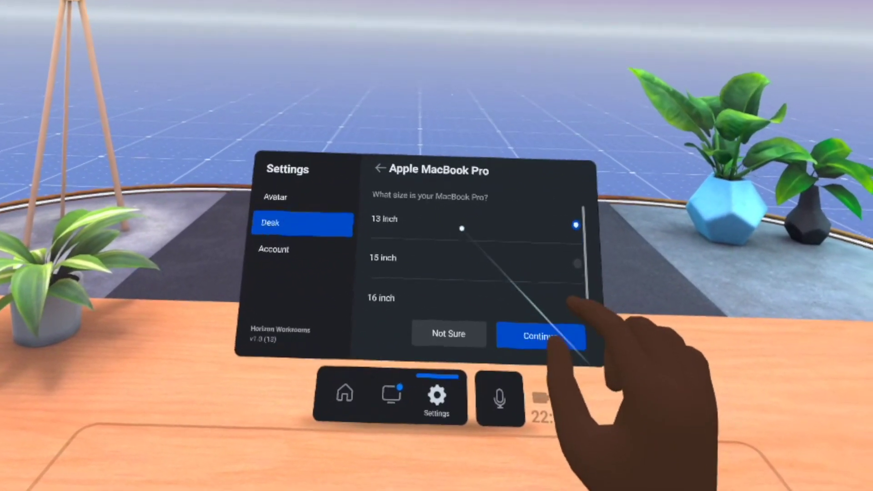
pyautogui.click(521, 300)
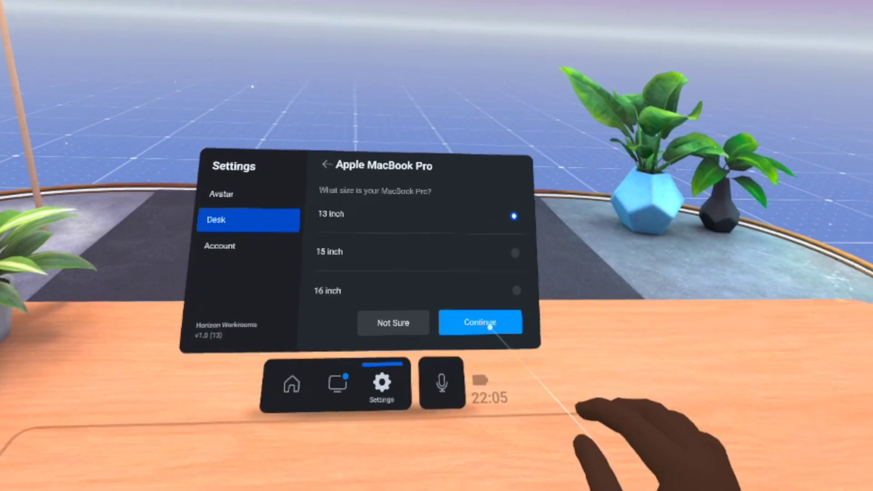
pyautogui.click(479, 322)
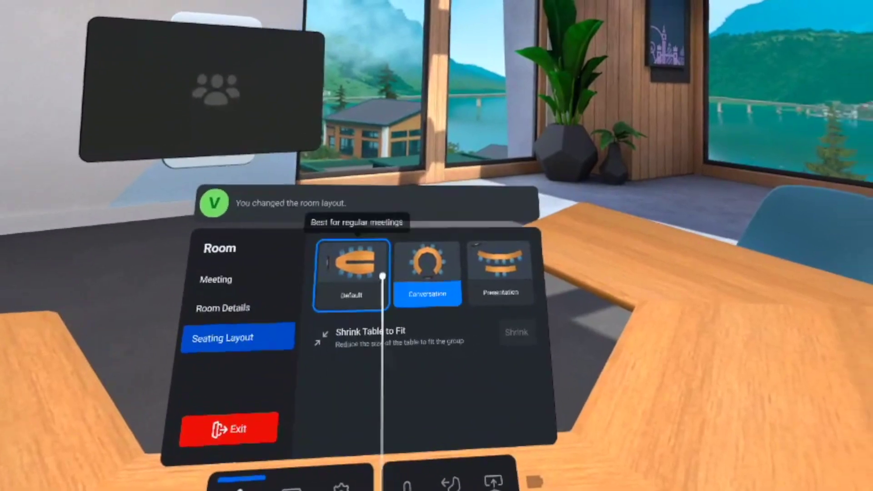
# Switch the room seating layout back to Default
pyautogui.click(500, 272)
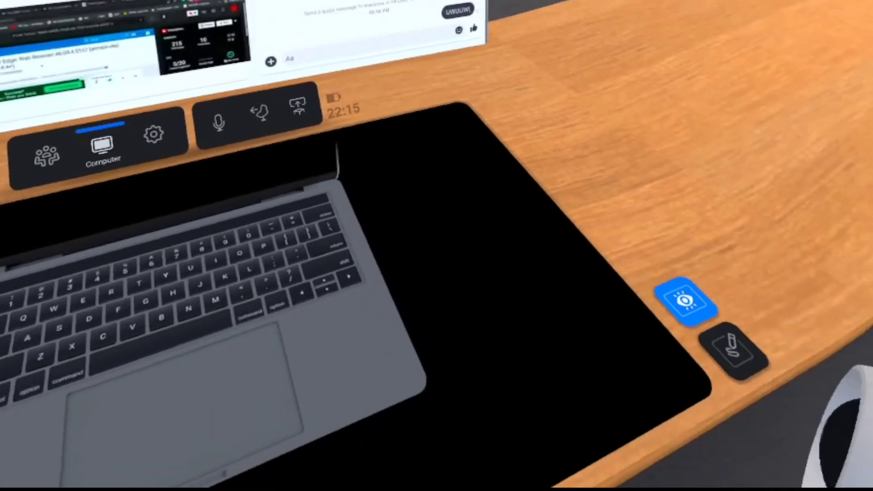
# Switch the tracked keyboard to Logitech K830 in Whiteboard & Desk settings
pyautogui.click(153, 135)
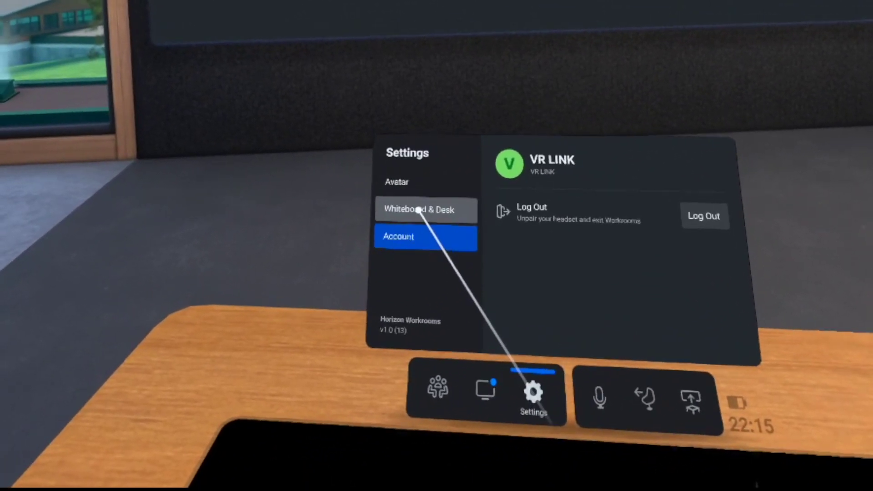
pyautogui.click(425, 210)
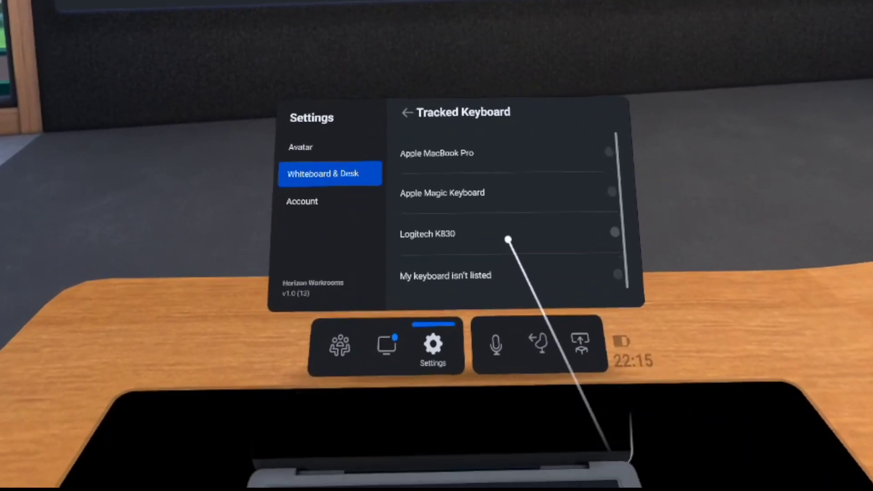
pyautogui.click(407, 113)
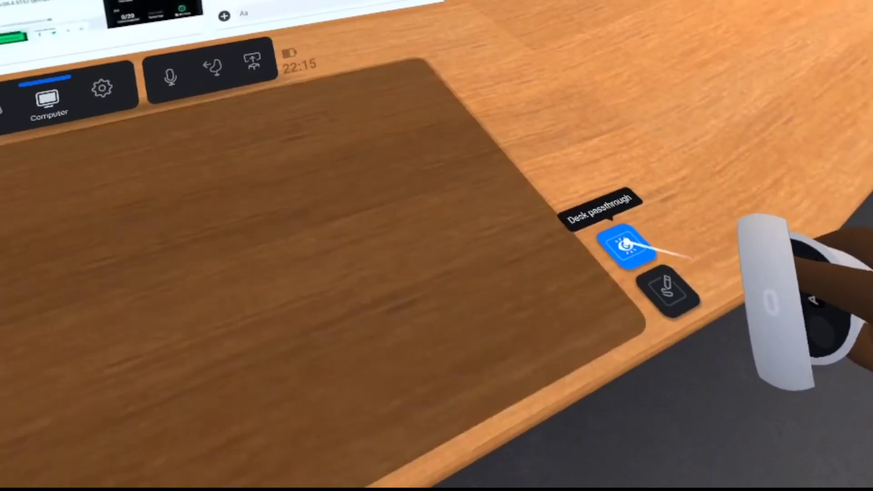
# Turn on desk passthrough beside the desk
pyautogui.click(639, 249)
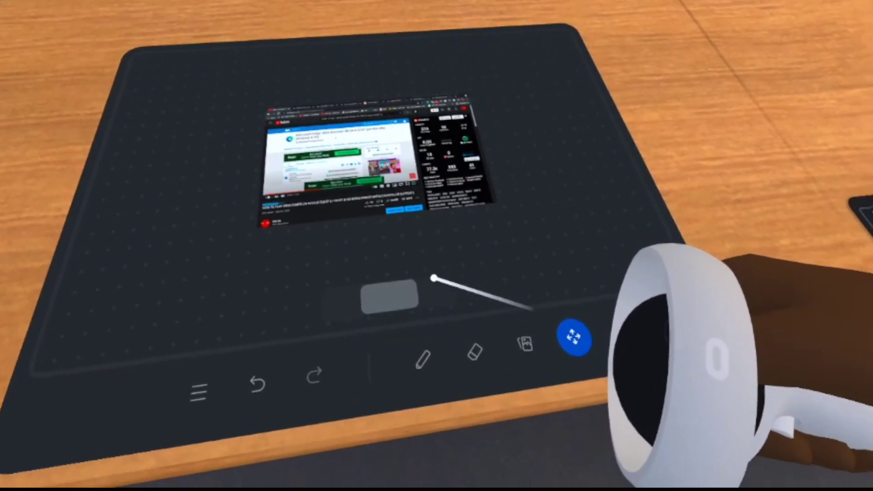
# Start the desk drawing area setup from the desk whiteboard's grey handle
pyautogui.click(574, 338)
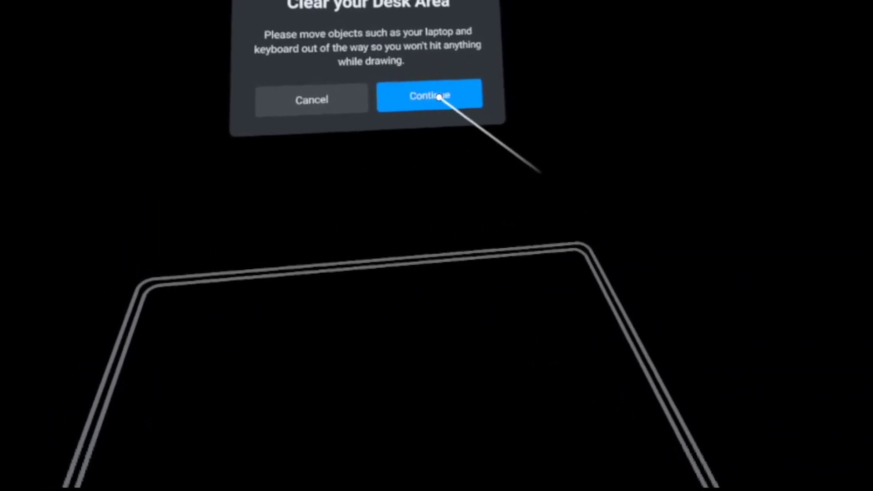